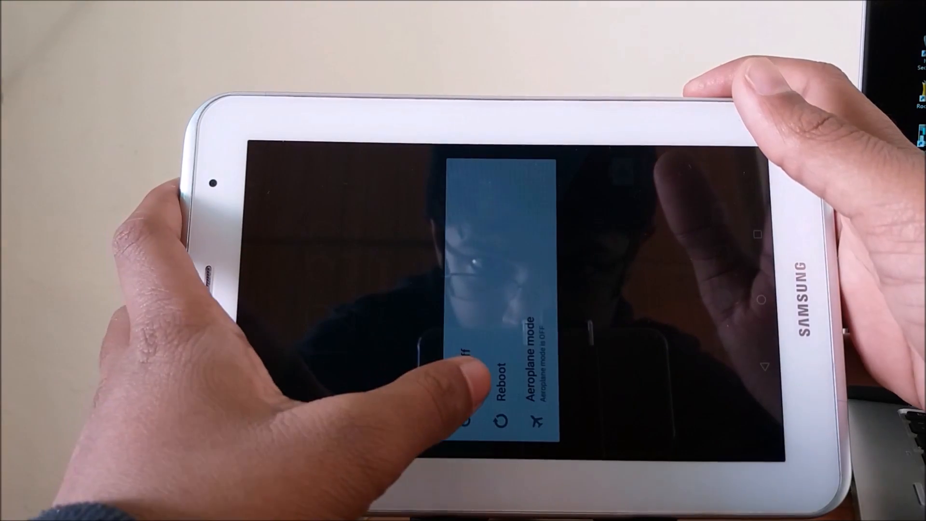
- Power off the Galaxy Tab 2 from its device options menu
left_click(467, 364)
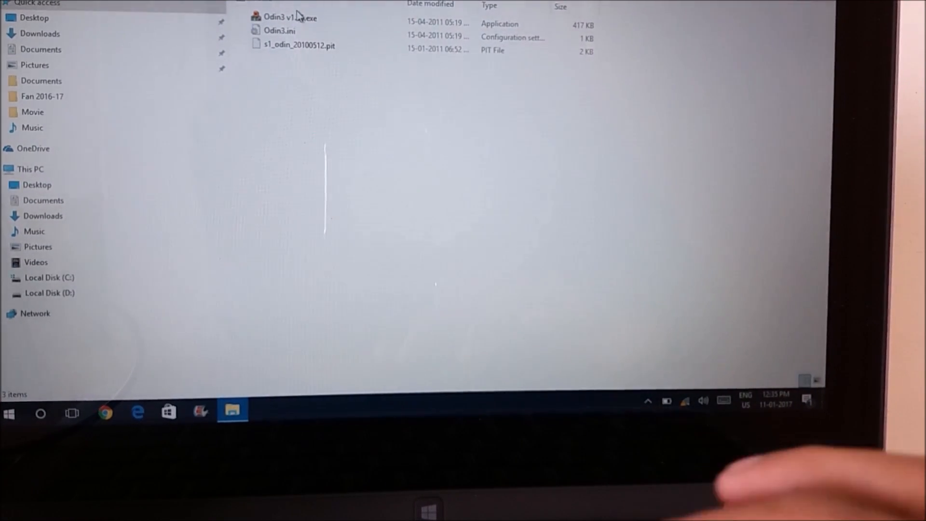
- Launch Odin3 v1.85.exe and allow it through the User Account Control prompt
left_click(289, 17)
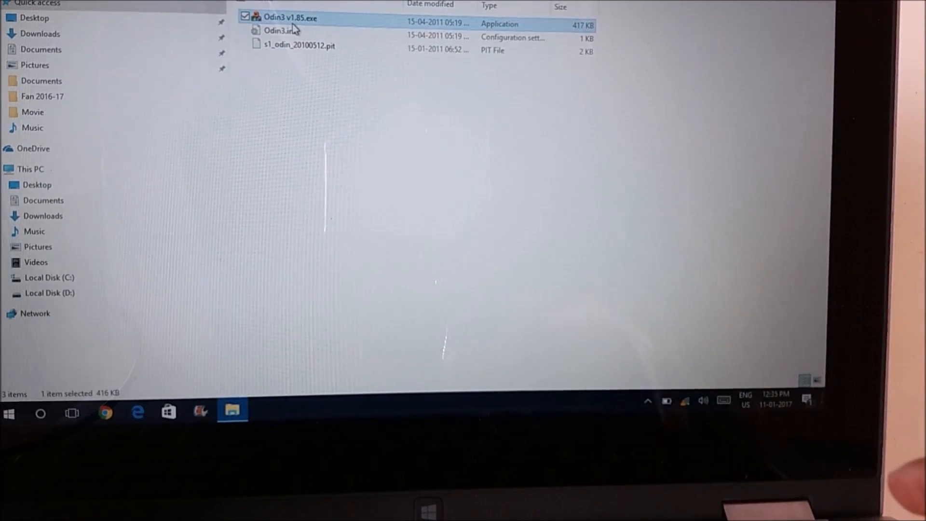
double_click(289, 17)
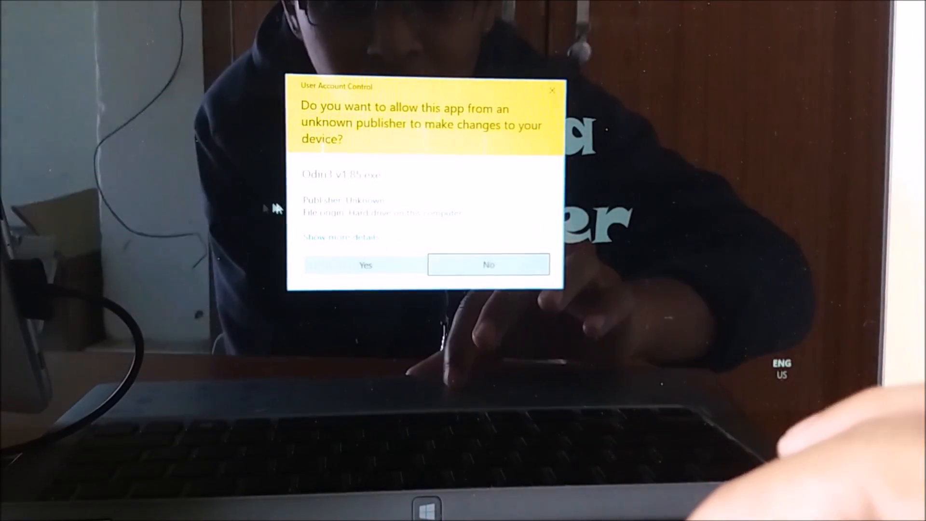
left_click(365, 264)
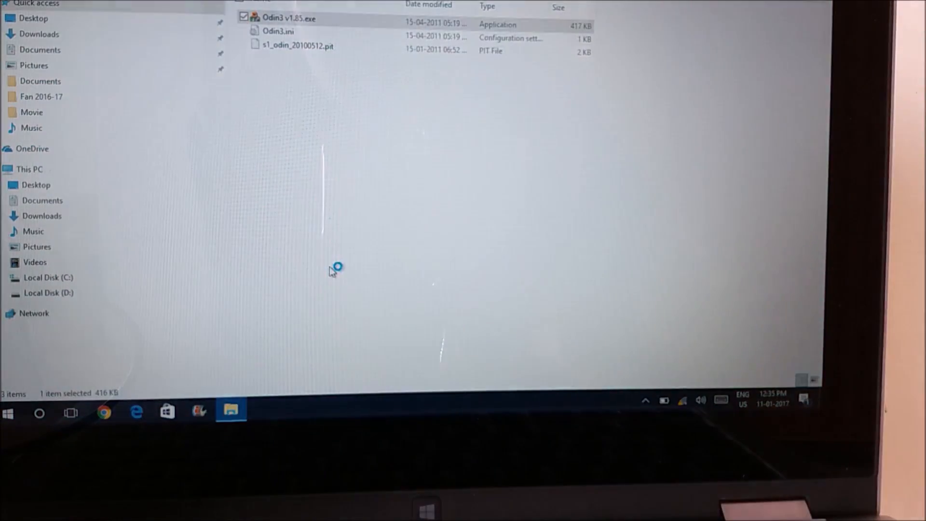
double_click(289, 17)
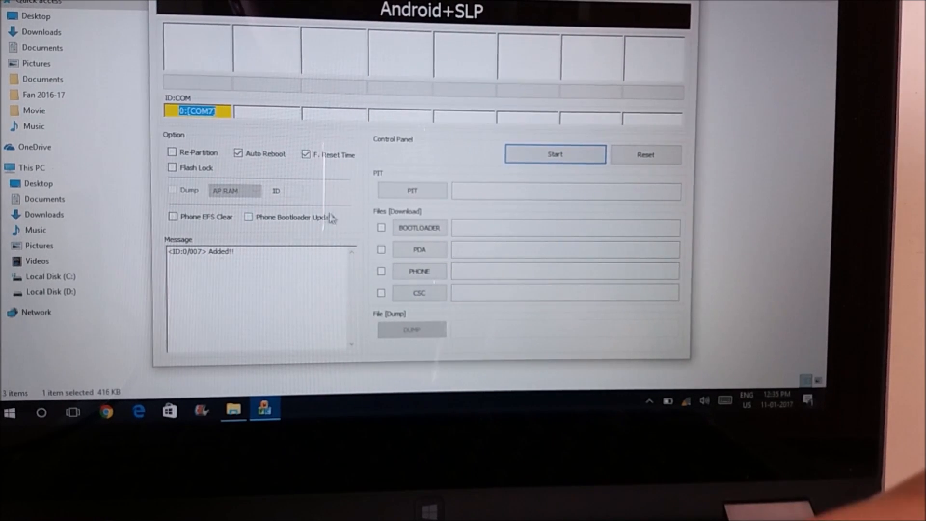
- Uncheck F. Reset Time and load the P3100_CWM_RECOVERY tar from the Desktop as the PDA file
left_click(306, 154)
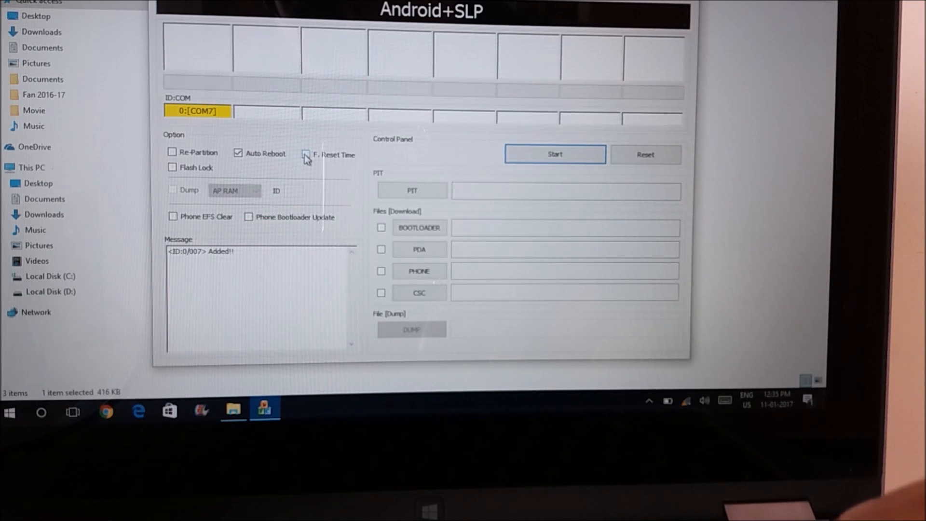
left_click(381, 249)
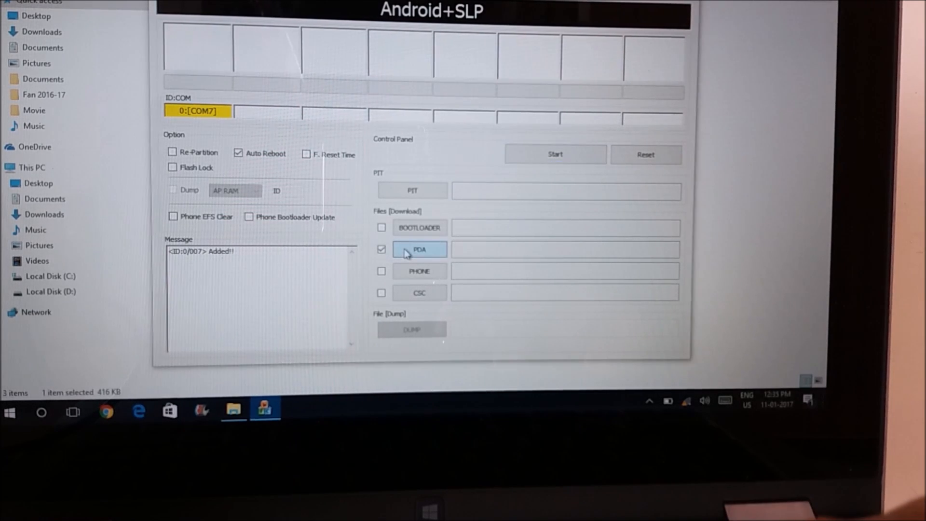
left_click(419, 249)
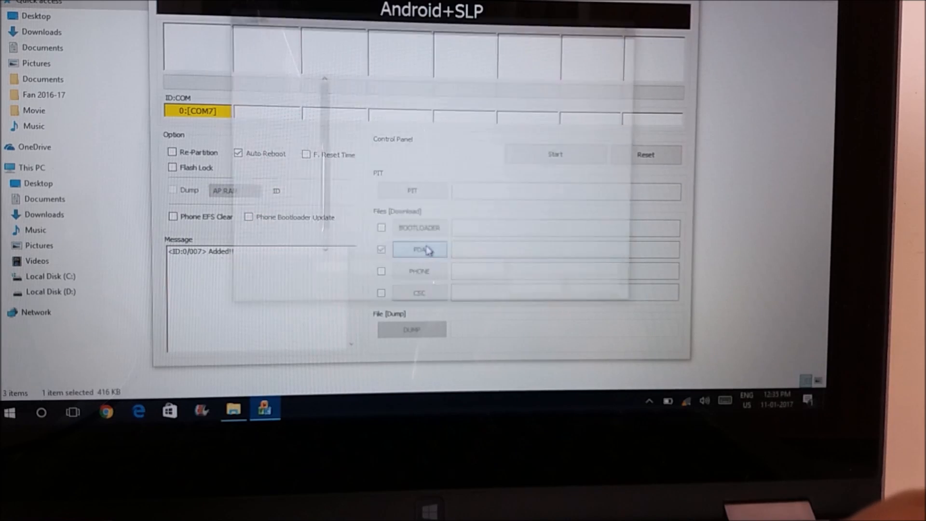
left_click(420, 248)
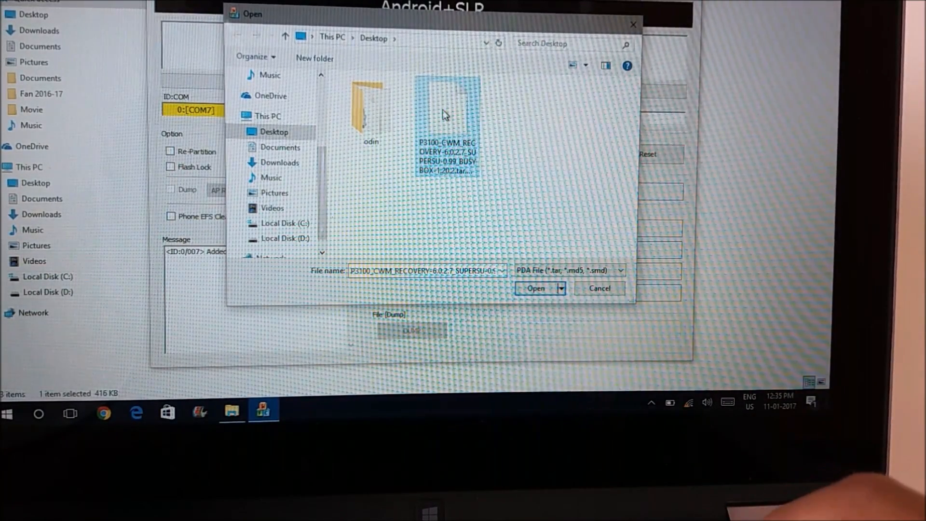
left_click(536, 288)
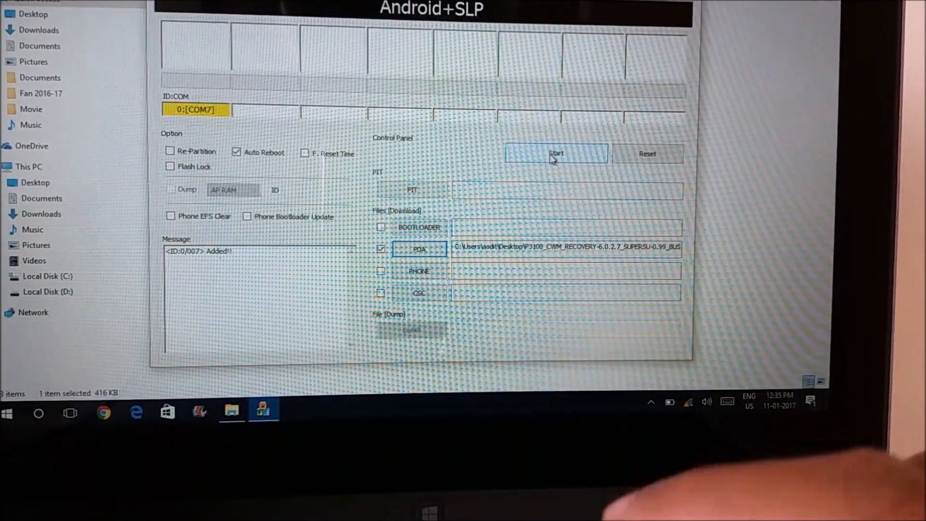
- Start the flash so Odin3 writes recovery.img to the tablet on COM7
left_click(556, 154)
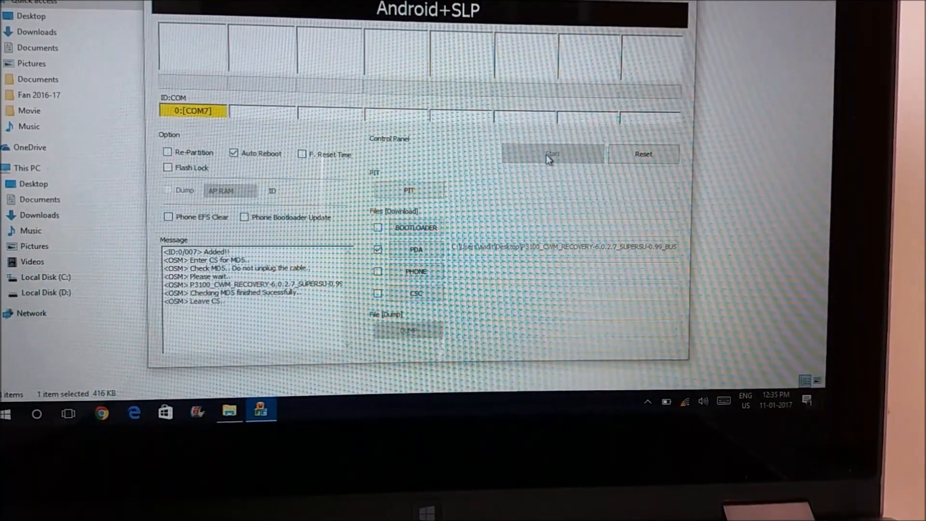
left_click(550, 154)
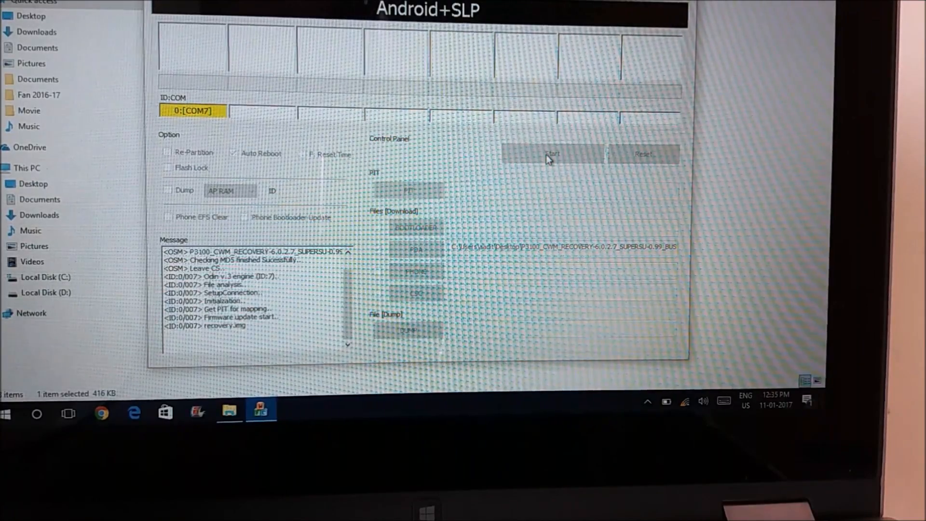
left_click(552, 154)
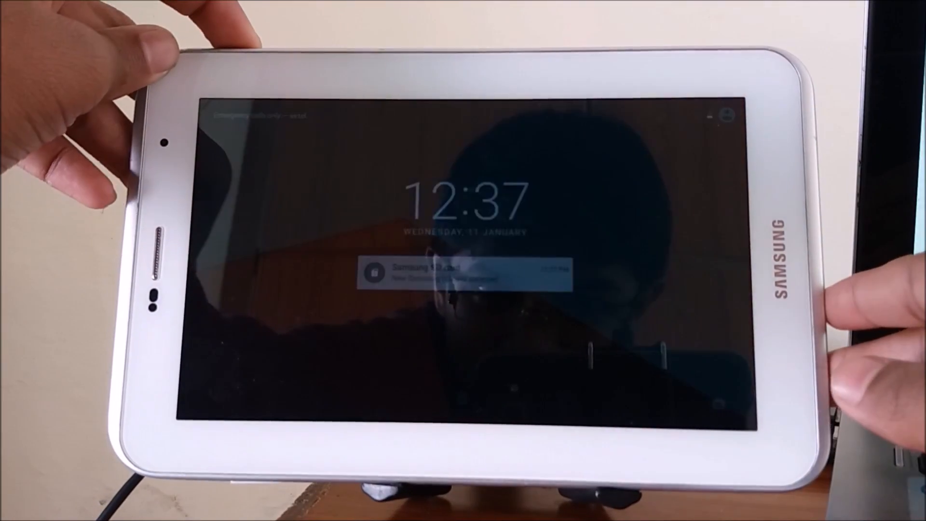
- Power off the rebooted Galaxy Tab 2 from its lock screen with the power key
key("power")
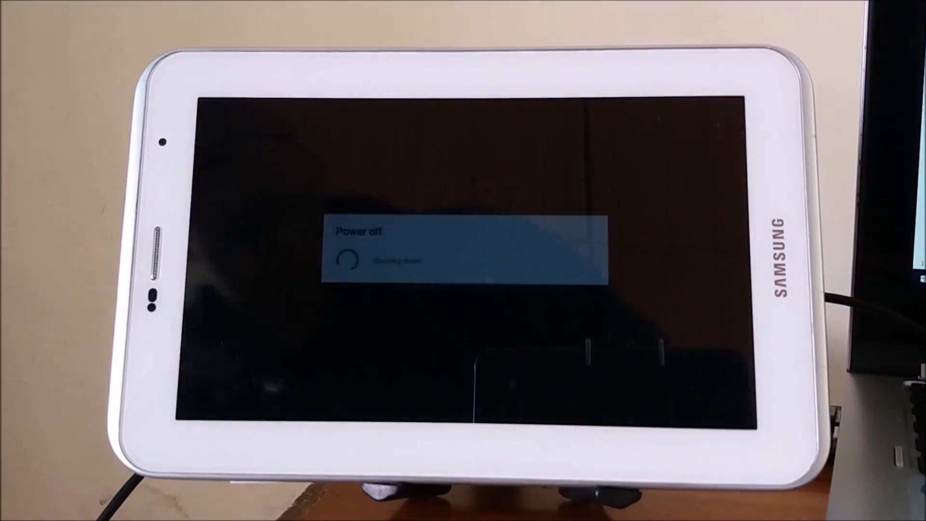